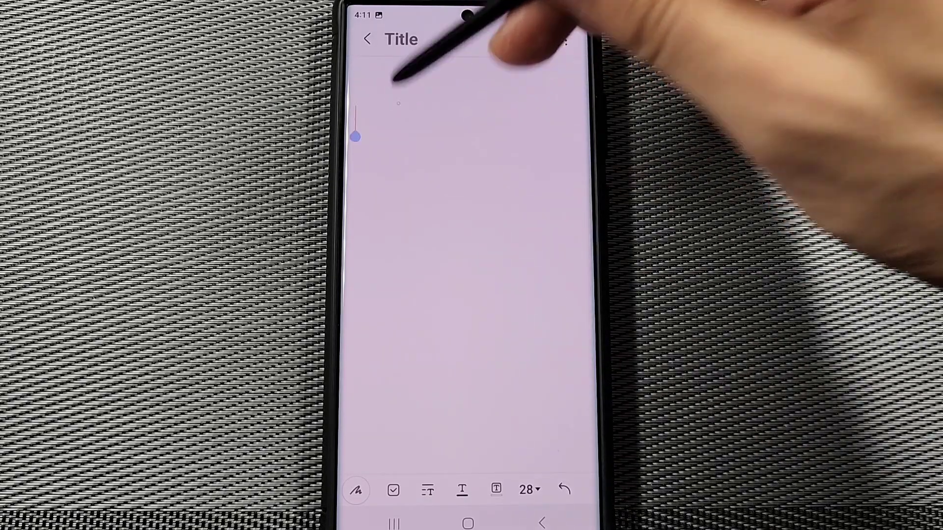
Step: Bring up Gboard in the empty note body with its extra features panel expanded
click(456, 181)
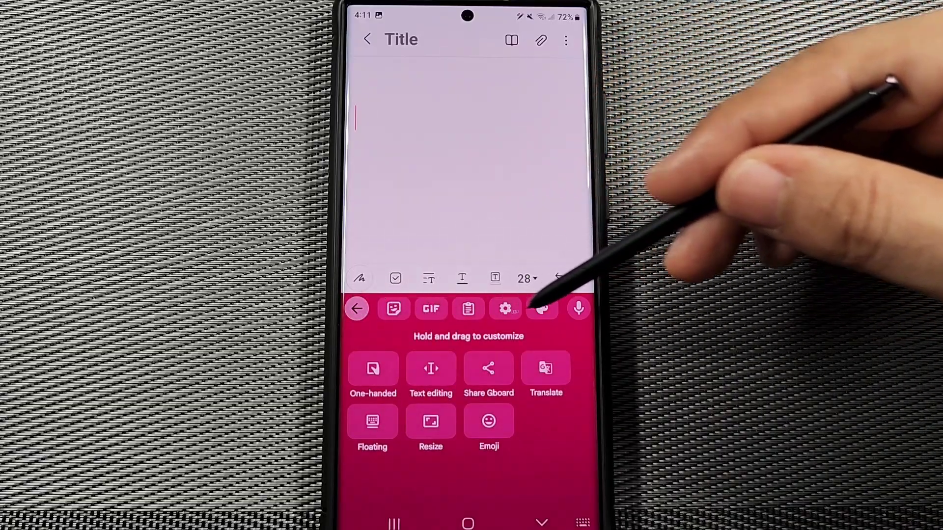
Step: Navigate Gboard settings to Dictionary > Personal dictionary, listing English (US)
click(505, 308)
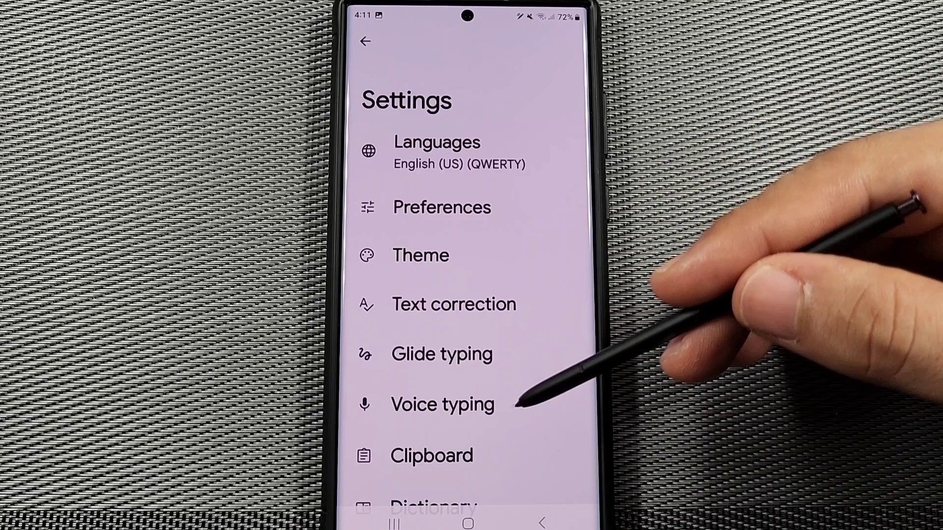
scroll(down, 3)
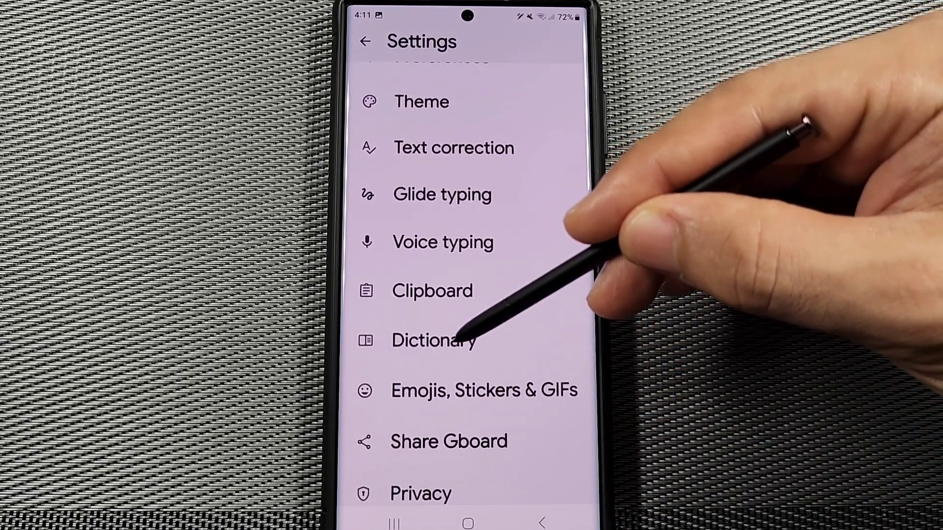
click(433, 339)
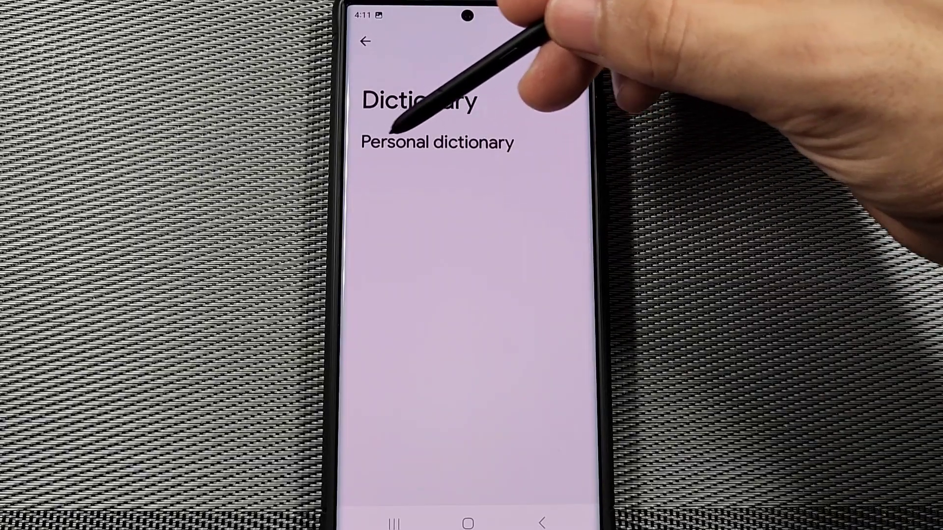
click(437, 143)
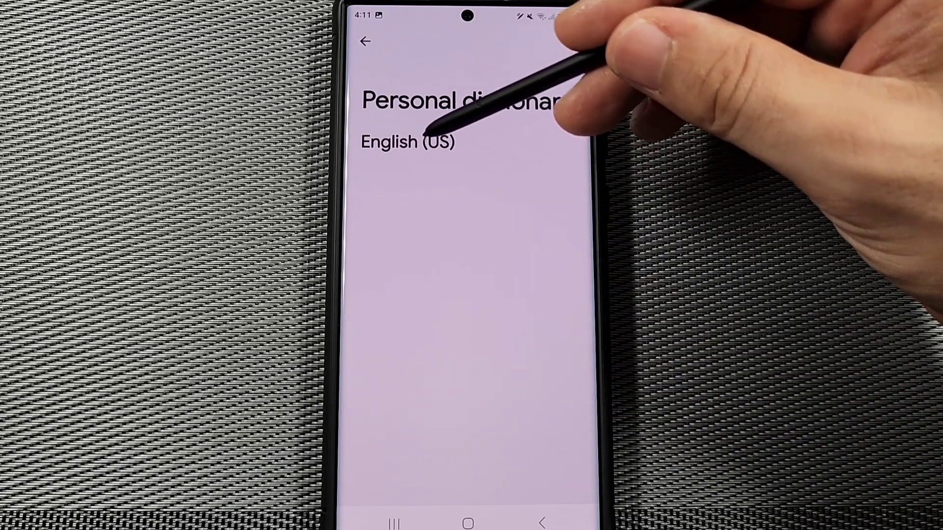
Step: Start a blank new-word entry in the English (US) personal dictionary
click(407, 141)
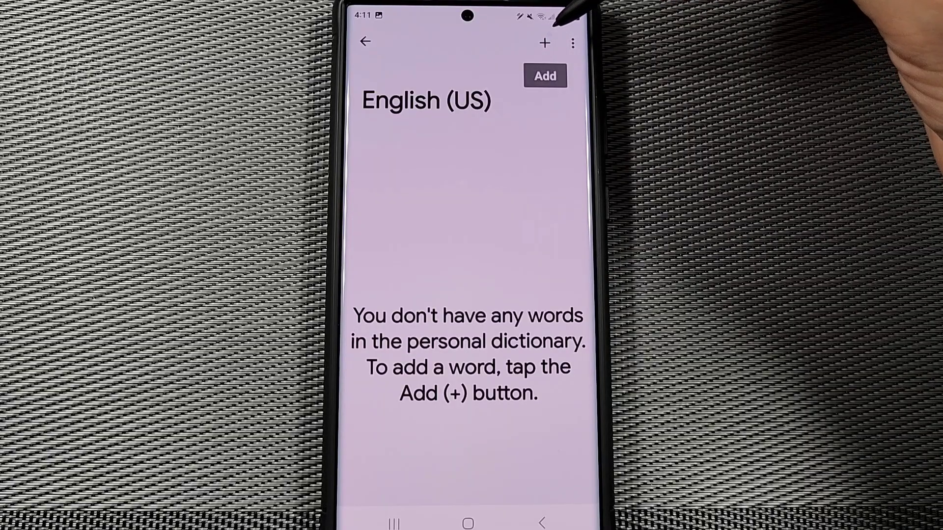
mouse_move(547, 27)
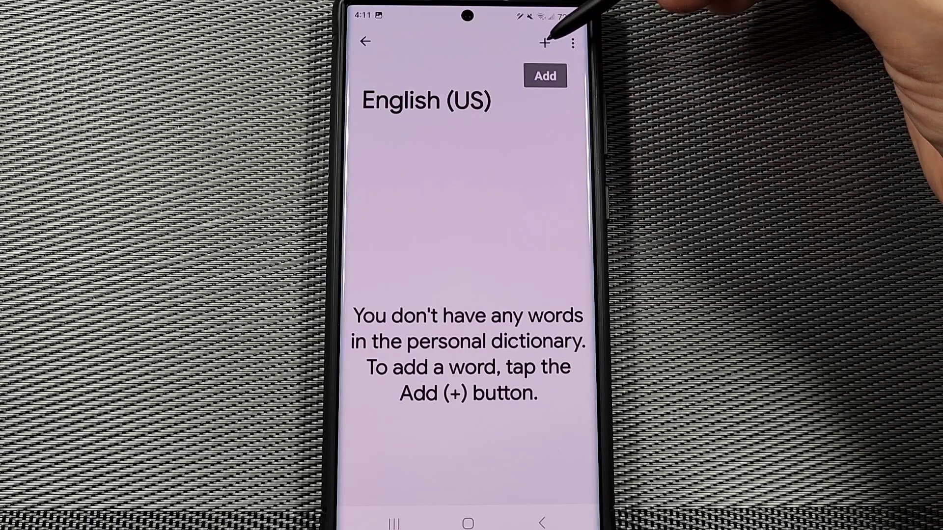
click(543, 41)
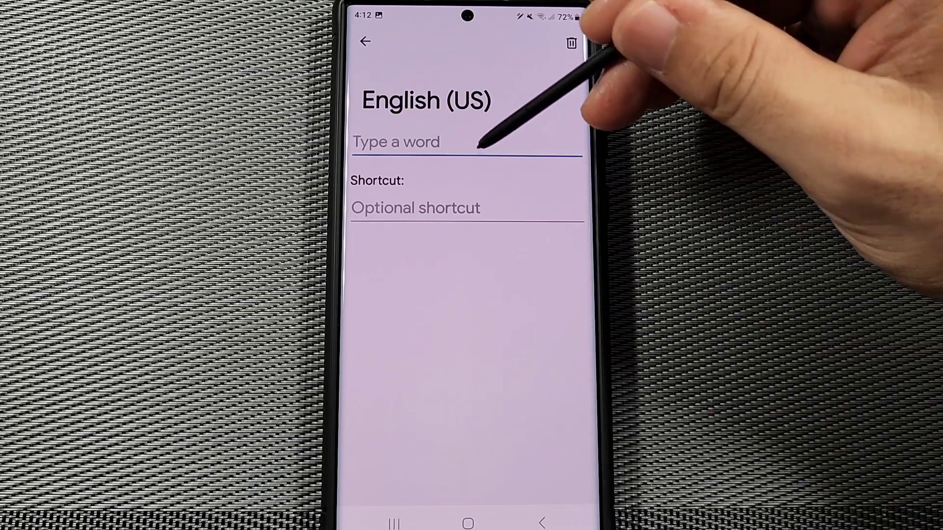
Step: Enter the phrase 'thanks for watching my video' with shortcut 'twv'
text(thanks for wa)
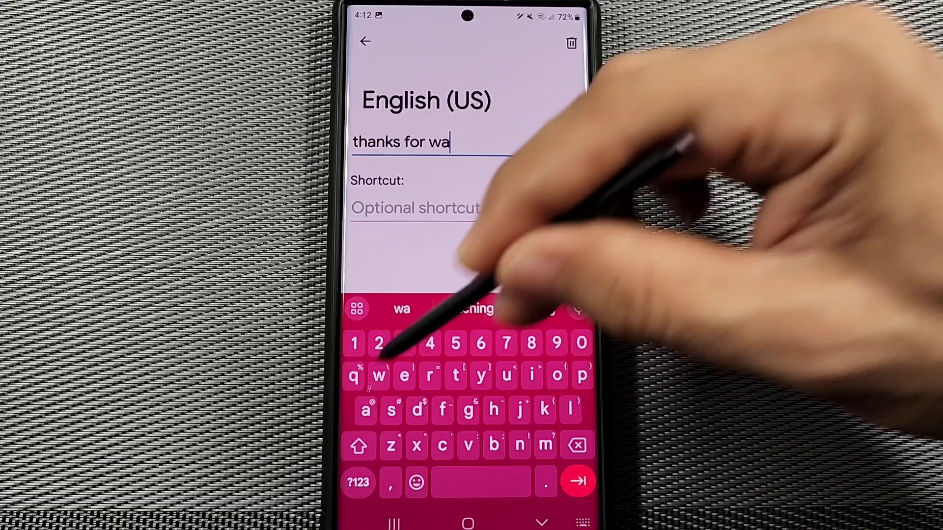
text(tching my video)
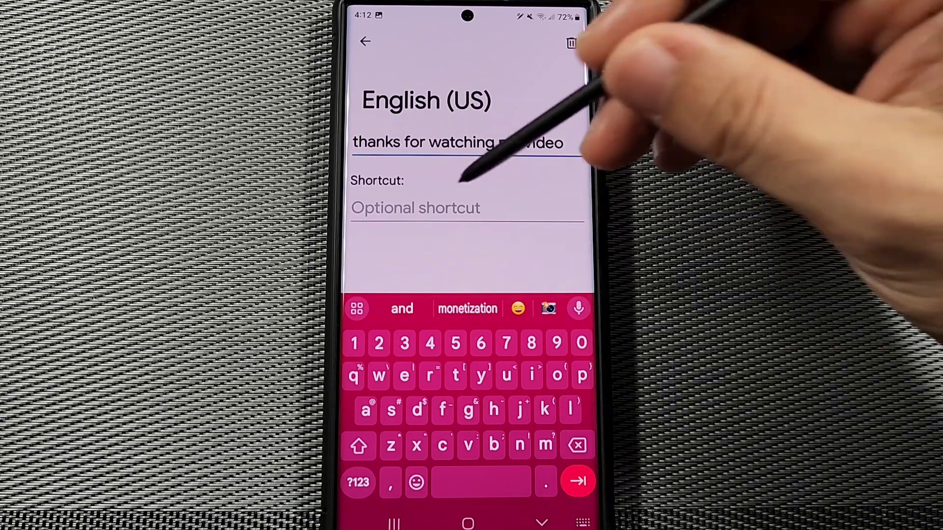
click(415, 208)
text(twv)
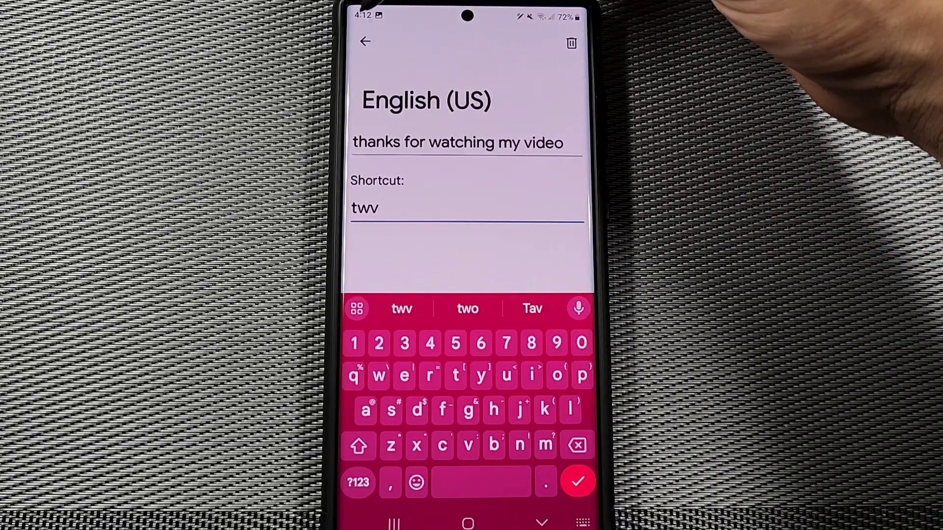
Step: Back in the note, write 'Hi there twv' using the 'there' suggestion
click(579, 481)
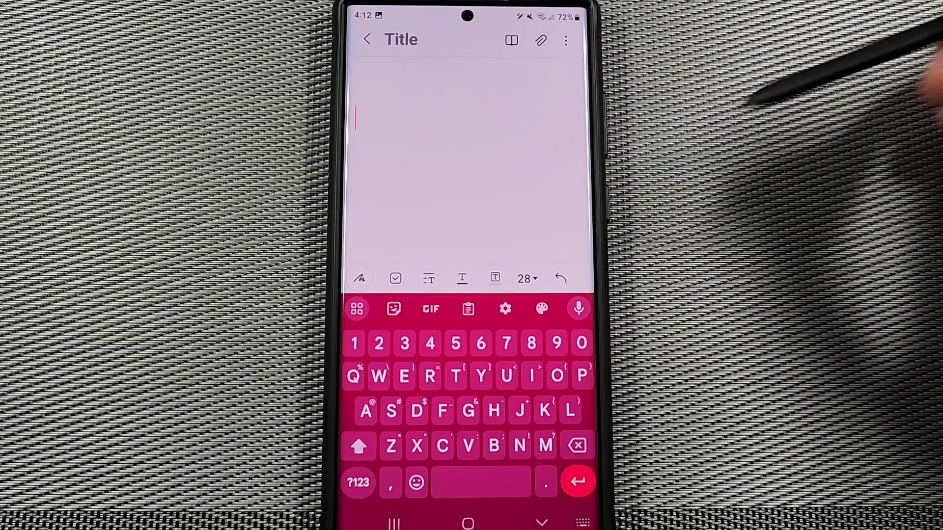
text(Hi)
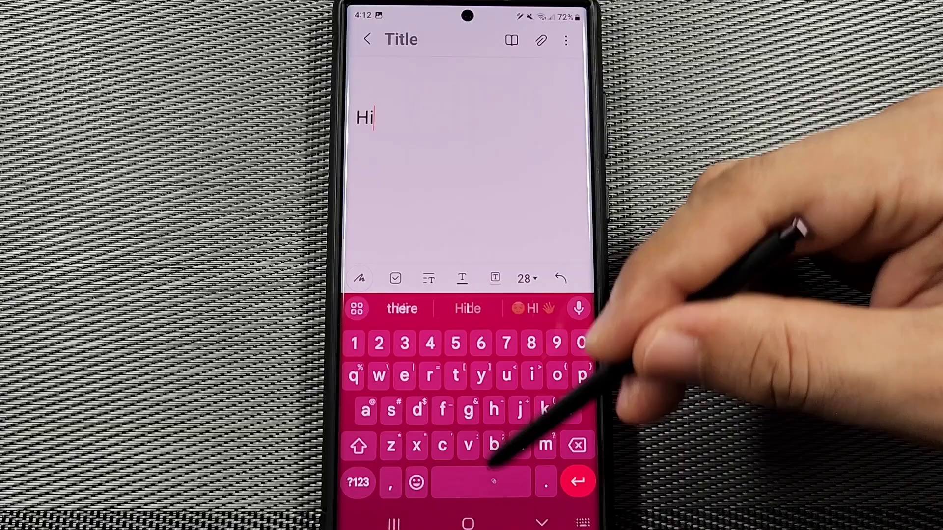
click(401, 309)
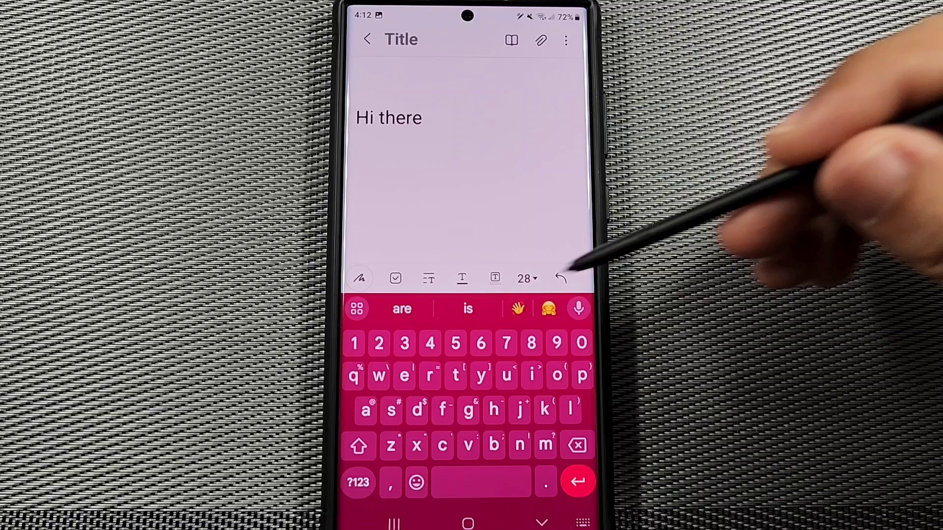
text(twv)
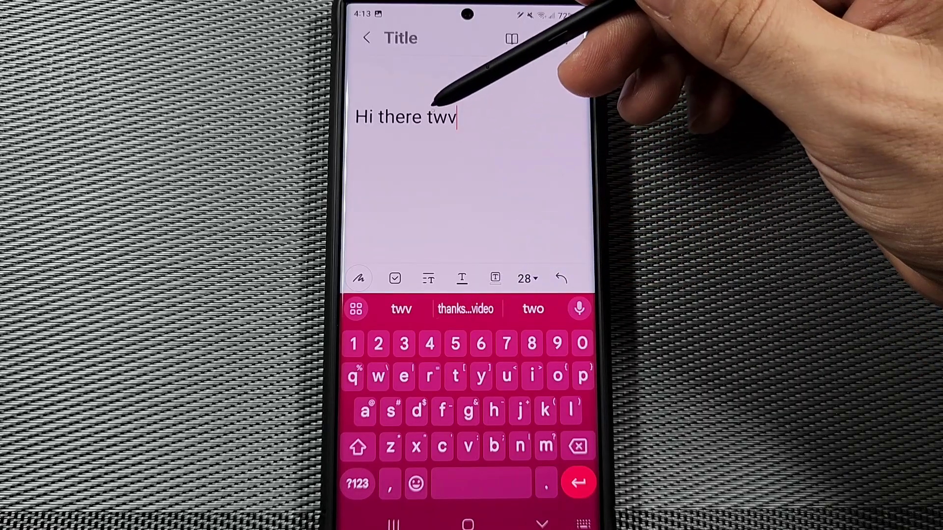
Step: Expand 'twv' so the note reads 'Hi there thanks for watching my video'
click(464, 309)
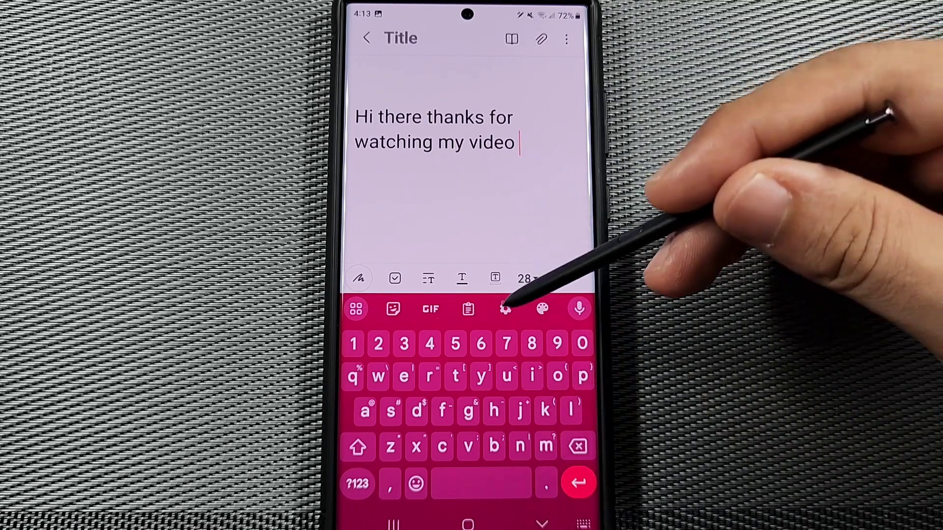
Step: Reopen Gboard settings and return to the personal dictionary page
click(504, 308)
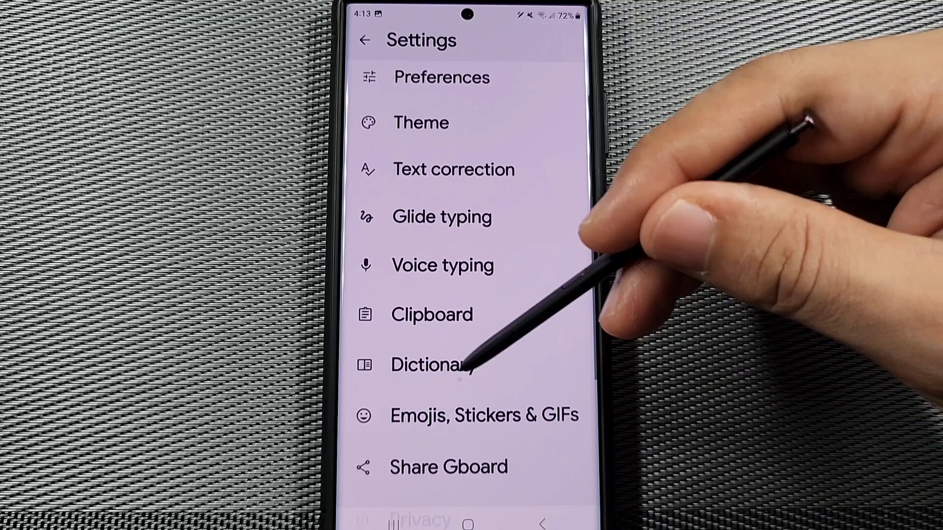
click(433, 365)
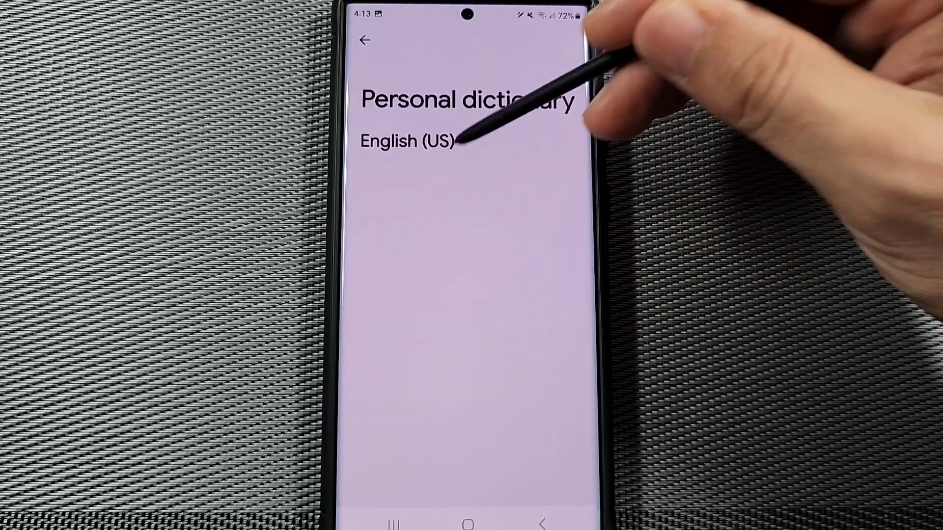